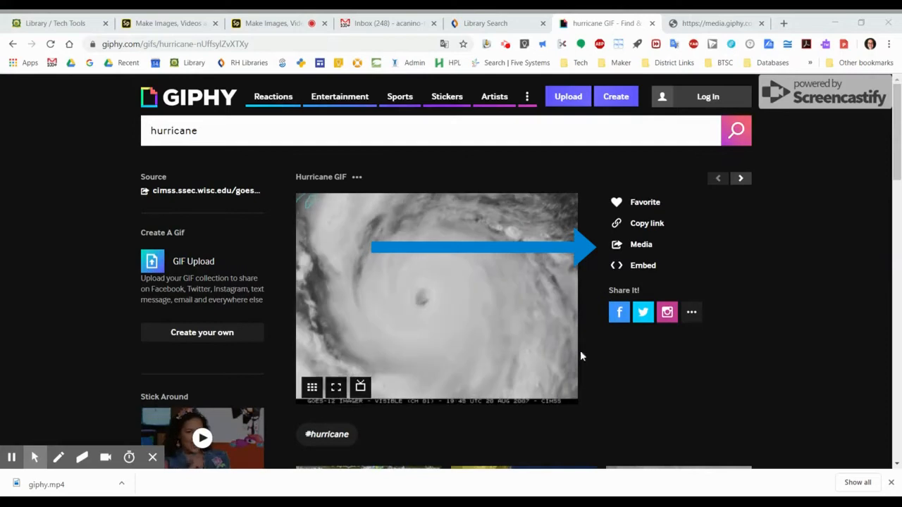
{"action": "mouse_move", "coordinate": [370, 282]}
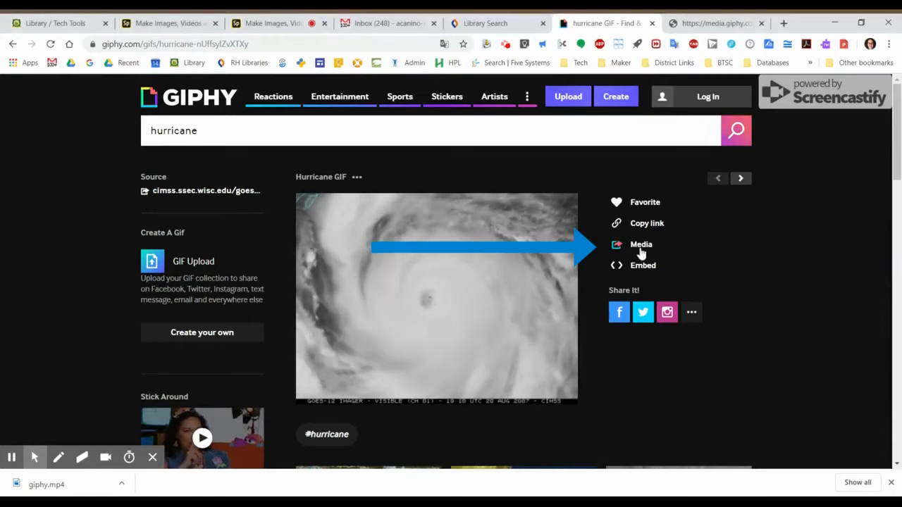
- Reveal the hurricane GIF's download links and copy its MP4 video file link
{"action": "left_click", "coordinate": [640, 244]}
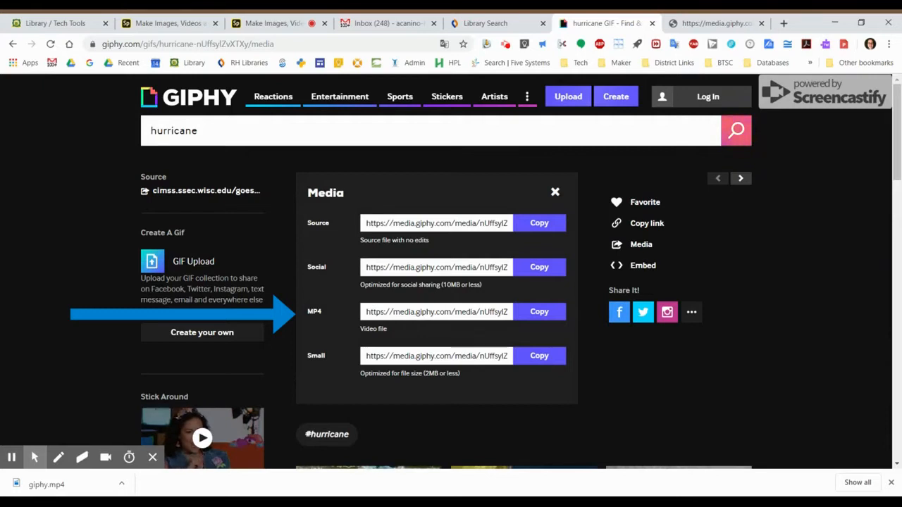
{"action": "mouse_move", "coordinate": [310, 340]}
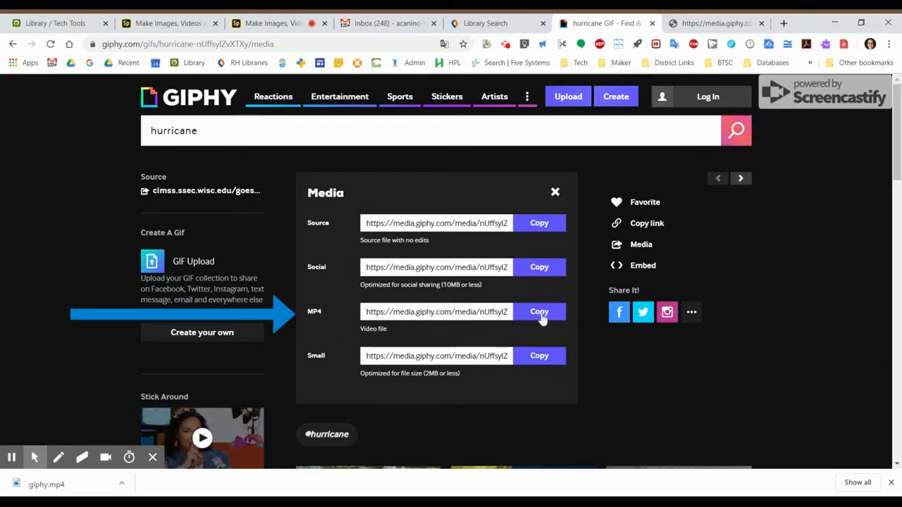
{"action": "left_click", "coordinate": [538, 312]}
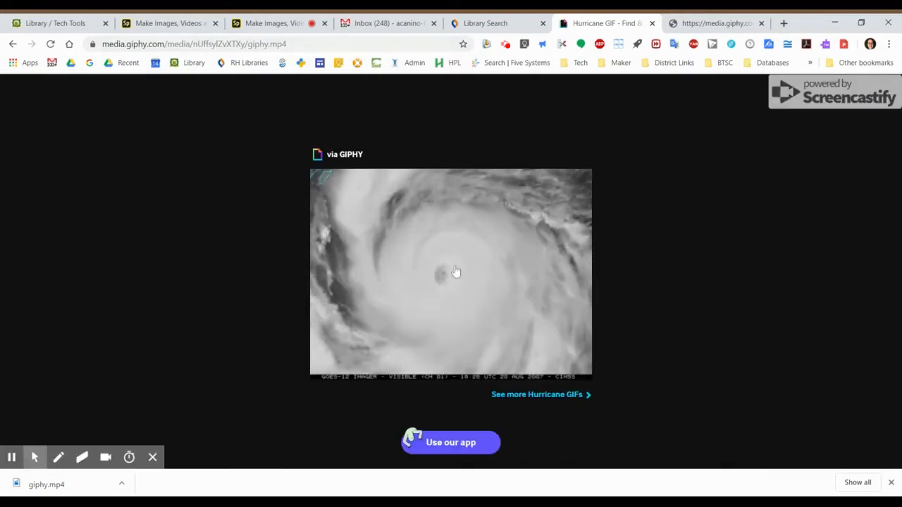
{"action": "mouse_move", "coordinate": [474, 228]}
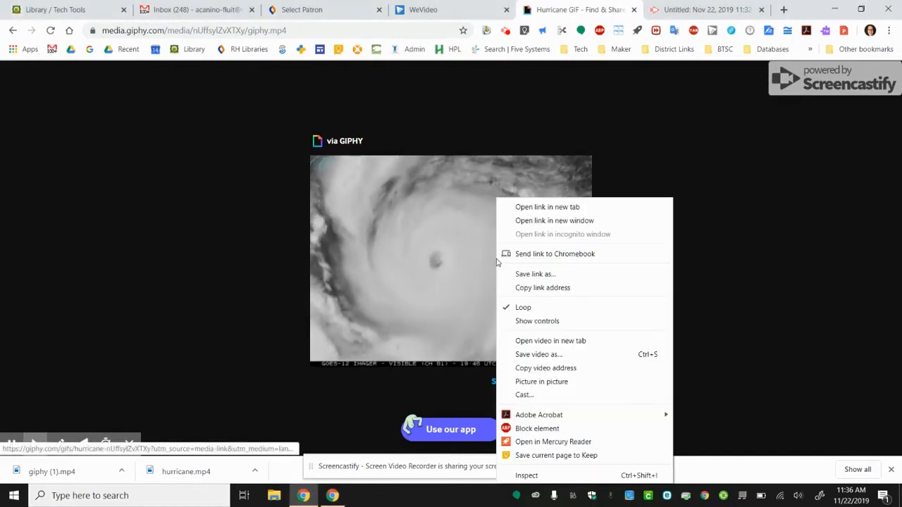
{"action": "mouse_move", "coordinate": [553, 355]}
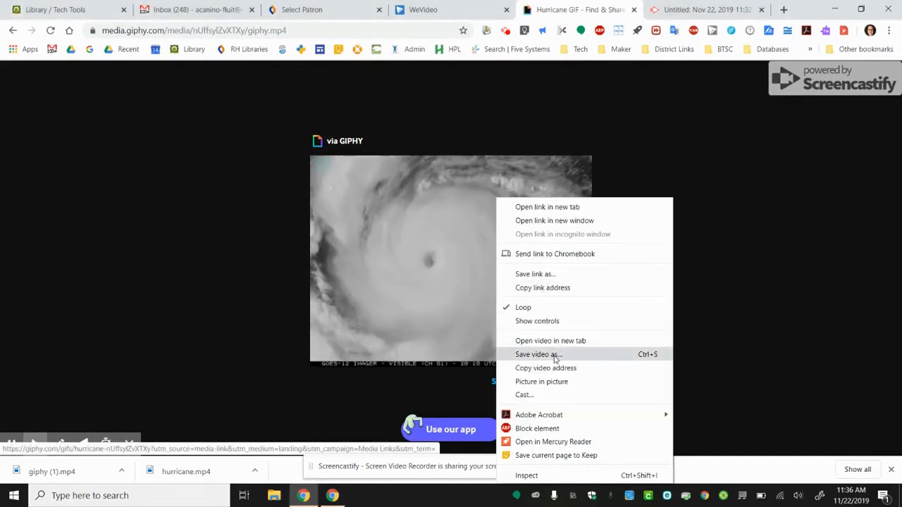
- Save the hurricane video to the Desktop as 'Hurricane 2.mp4'
{"action": "left_click", "coordinate": [538, 355]}
{"action": "type", "text": "gi"}
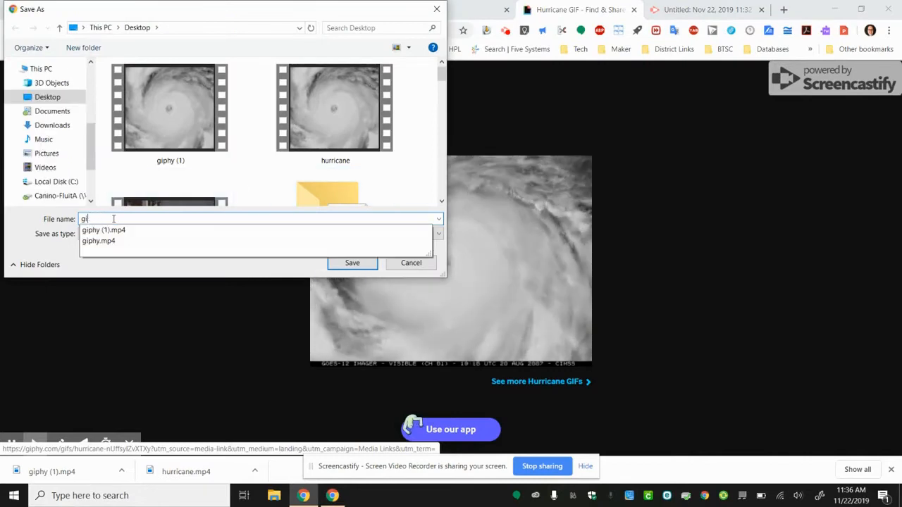
{"action": "type", "text": "Hurricane 2"}
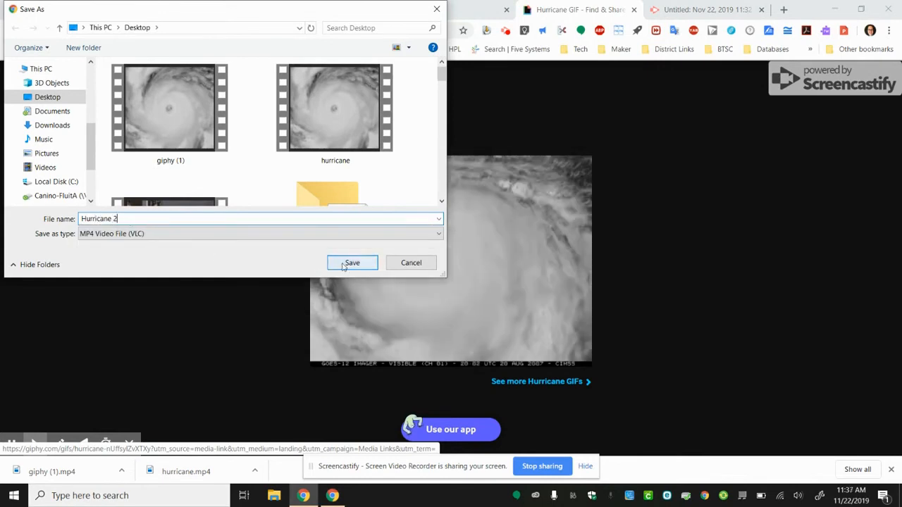
{"action": "left_click", "coordinate": [352, 264]}
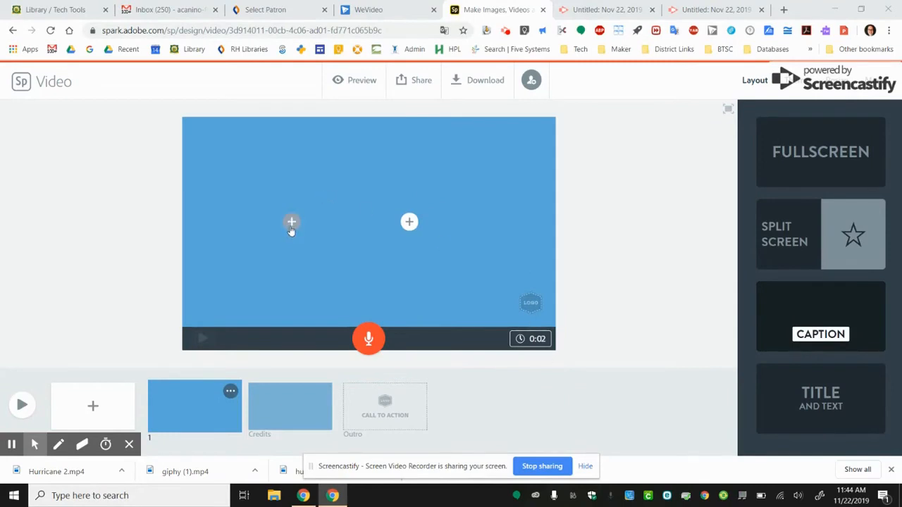
- Add the Hurricane 2 video file as the slide's media, loading it into the trim screen
{"action": "left_click", "coordinate": [291, 223]}
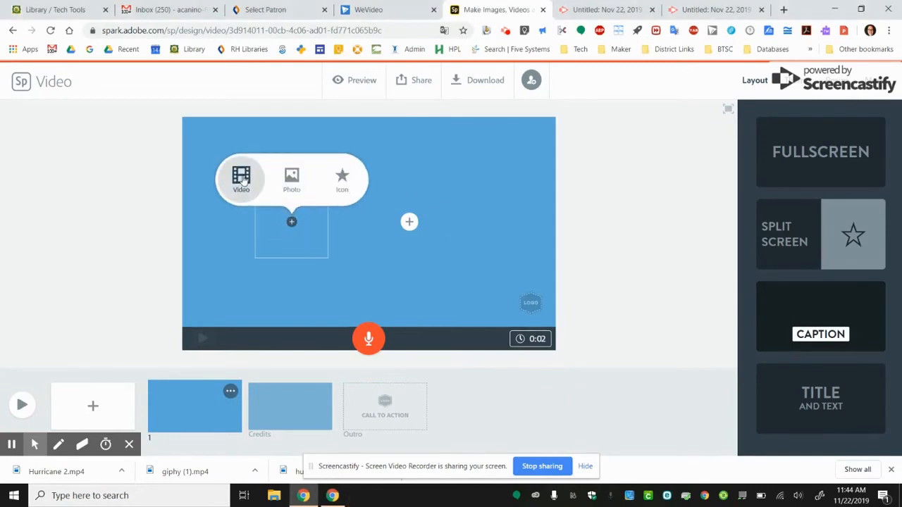
{"action": "left_click", "coordinate": [241, 176]}
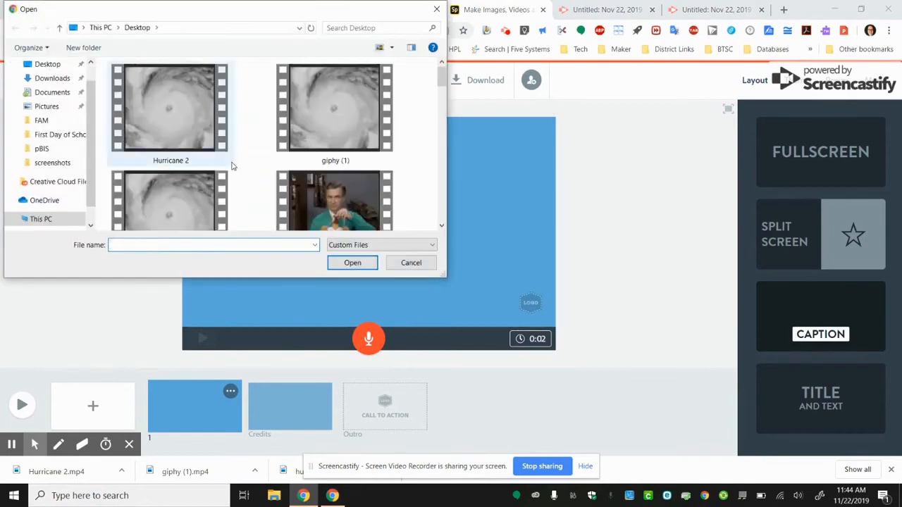
{"action": "left_click", "coordinate": [169, 107]}
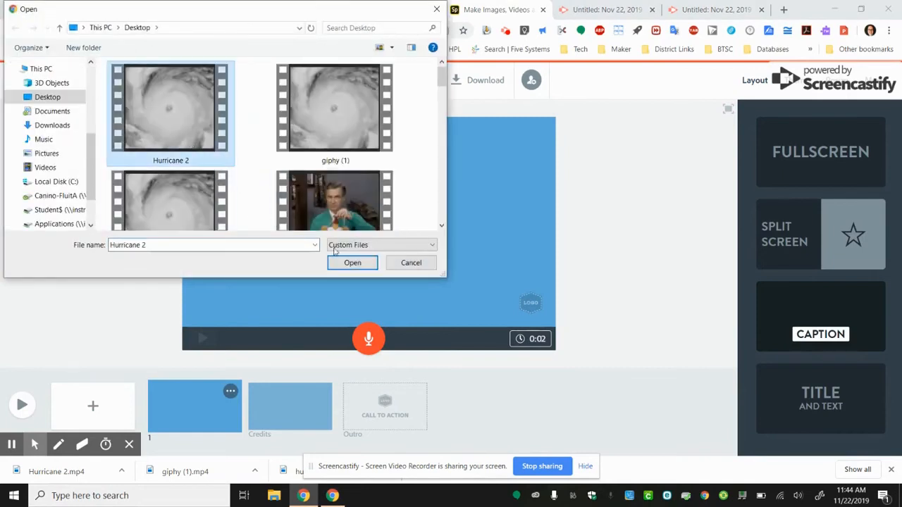
{"action": "left_click", "coordinate": [352, 264]}
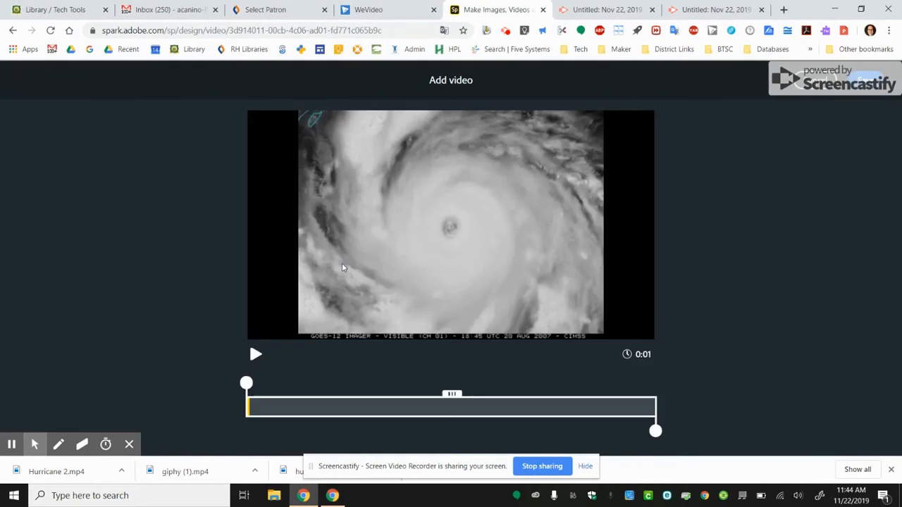